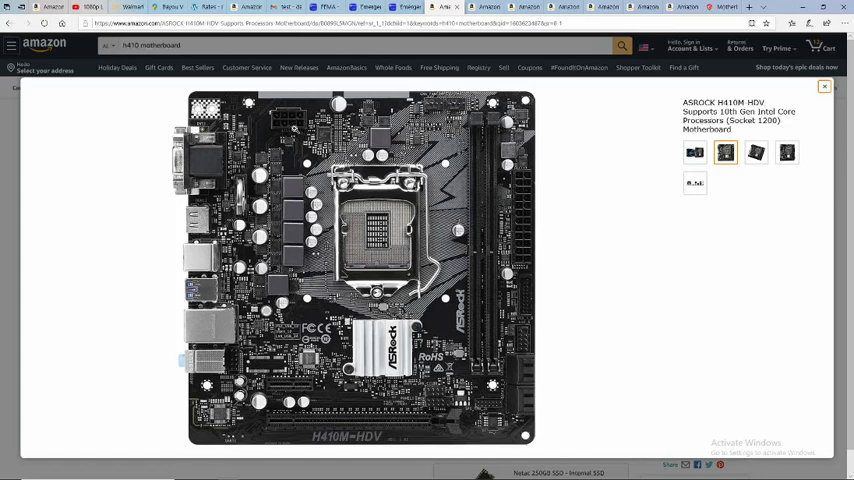
mouse_move(294, 128)
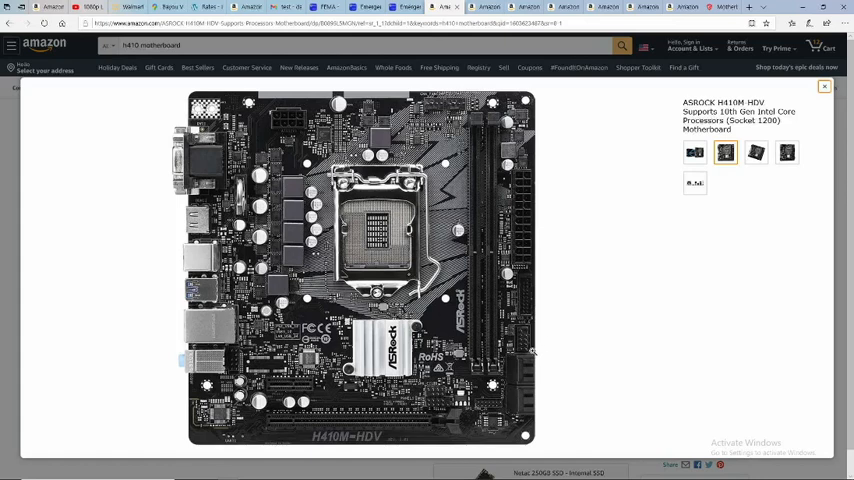
mouse_move(532, 350)
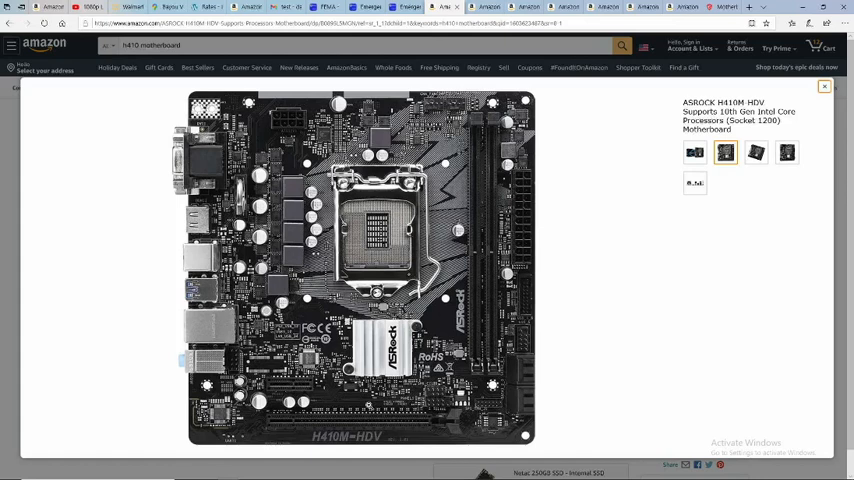
mouse_move(388, 334)
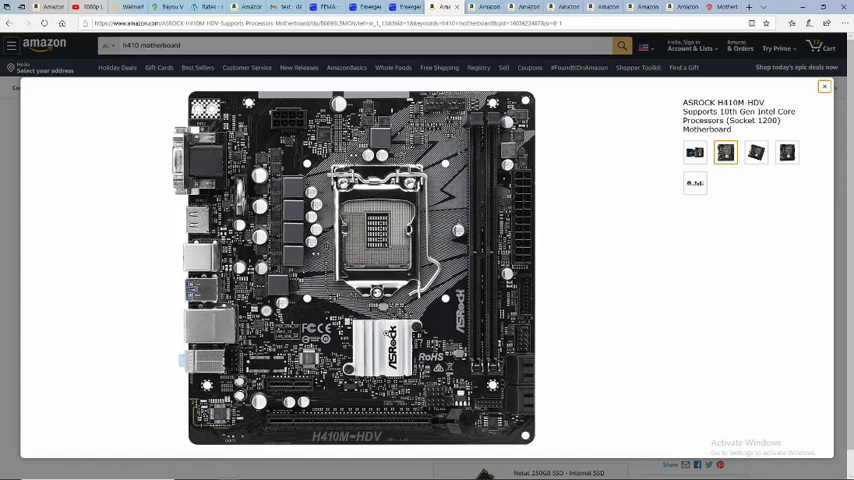
mouse_move(388, 332)
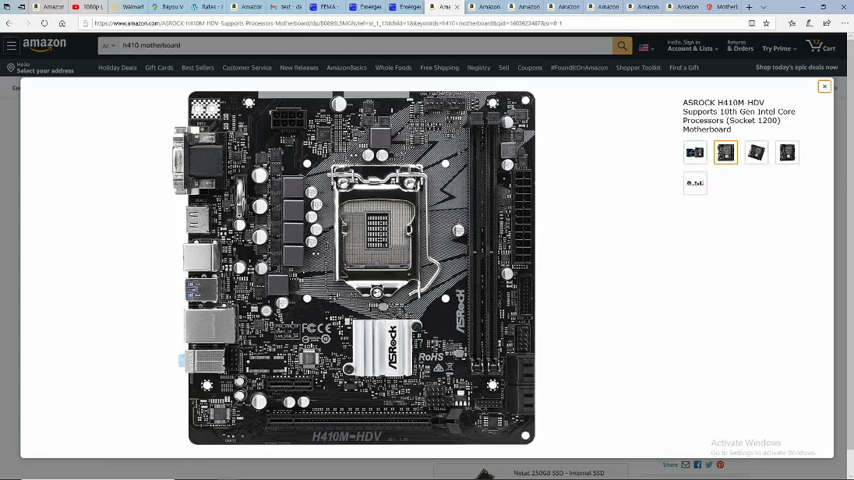
mouse_move(640, 270)
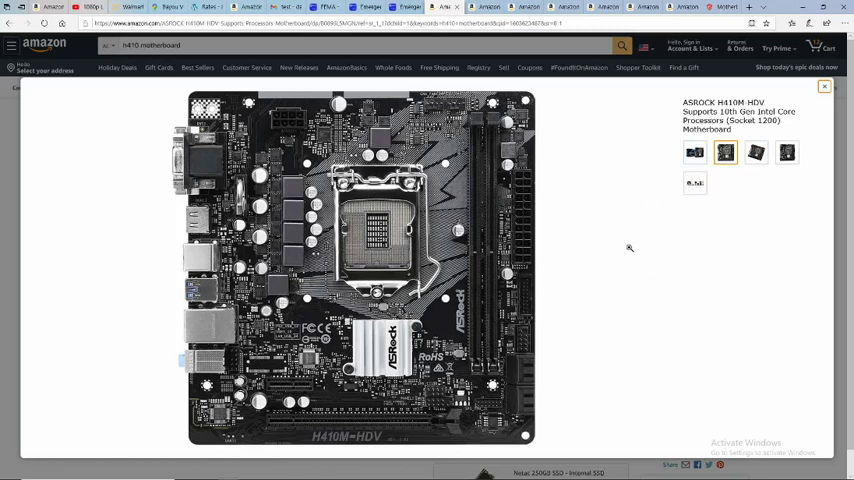
mouse_move(644, 192)
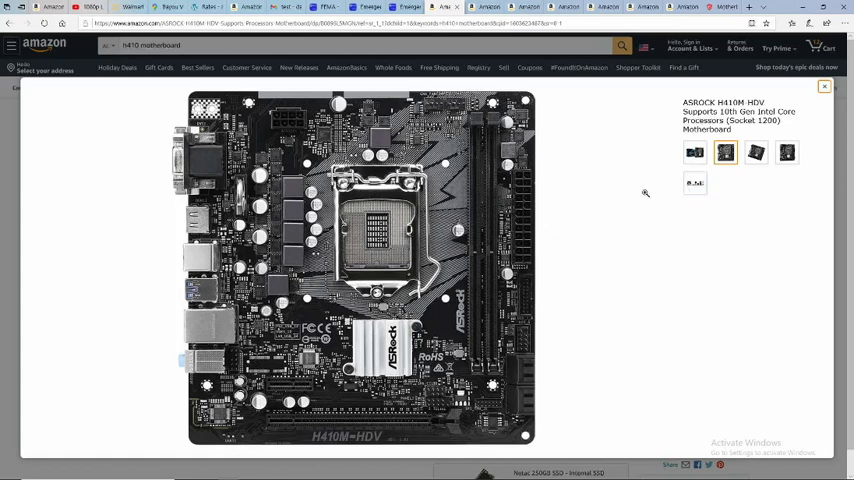
Show the rear I/O port panel photo in the Amazon image gallery.
left_click(694, 184)
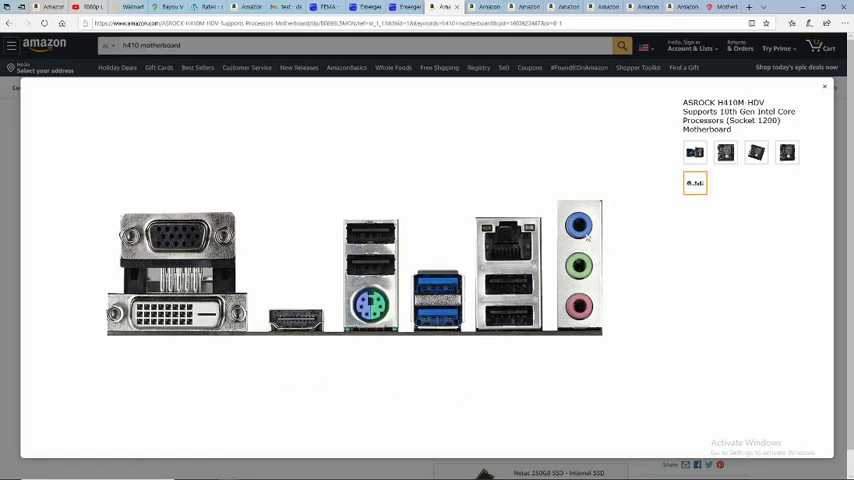
mouse_move(632, 390)
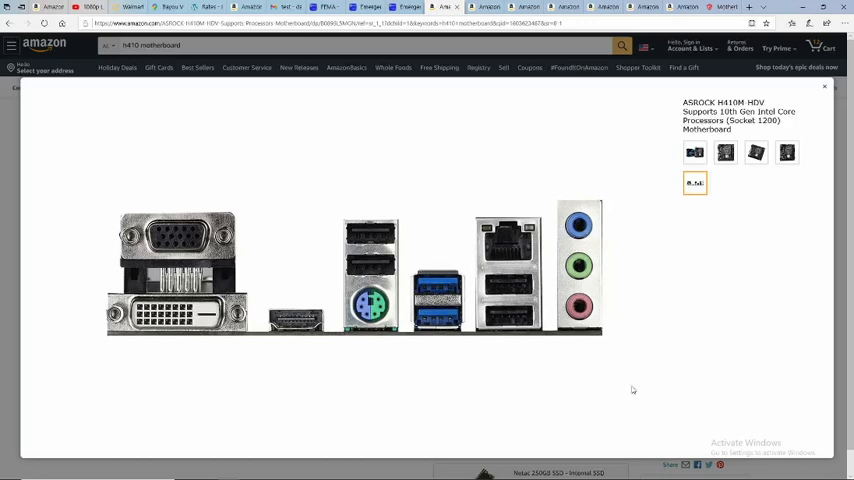
mouse_move(470, 290)
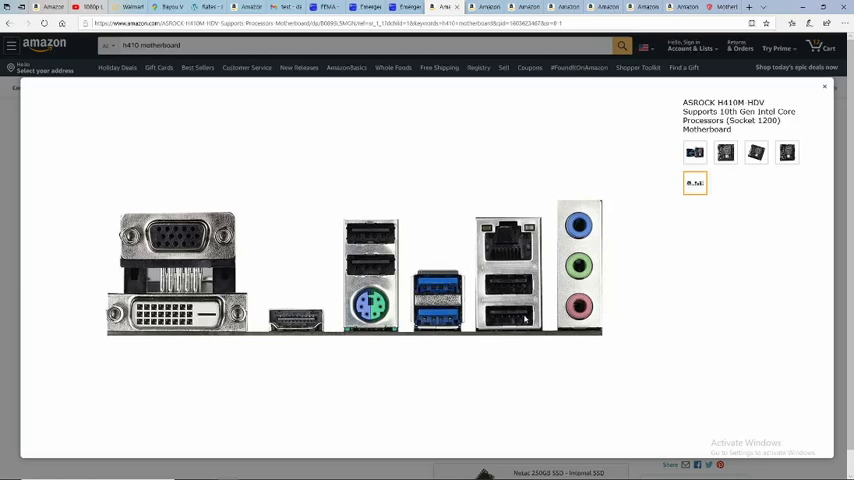
mouse_move(392, 284)
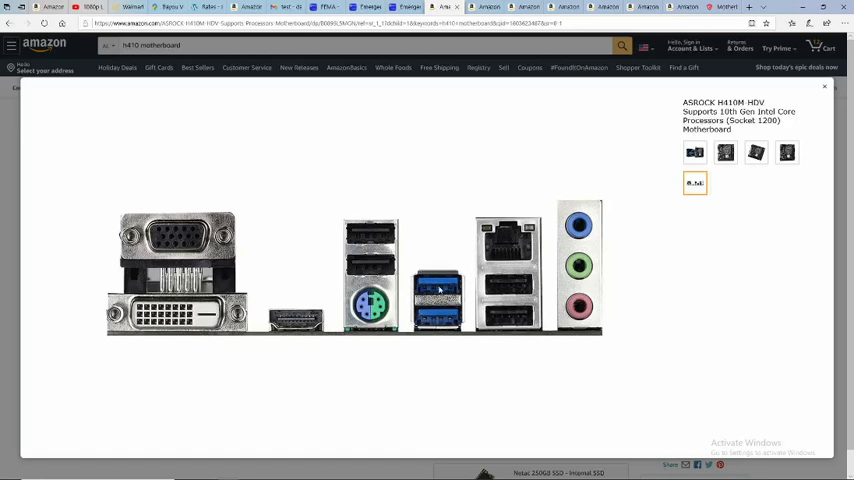
mouse_move(496, 318)
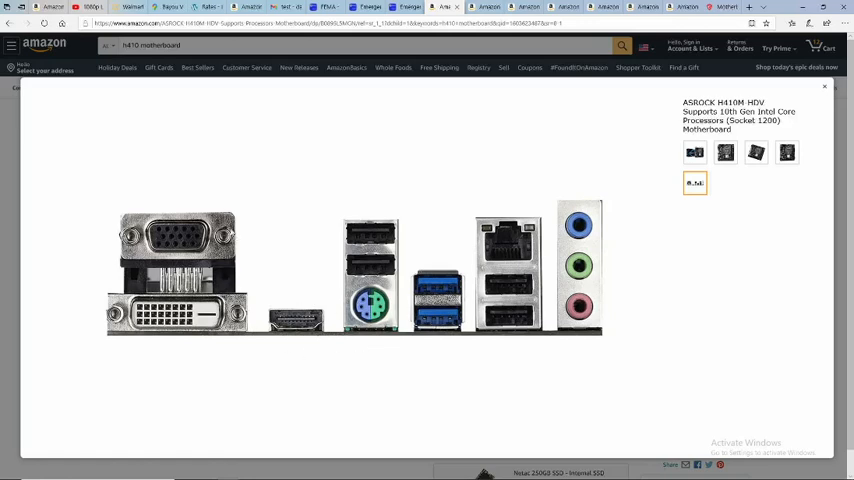
mouse_move(188, 252)
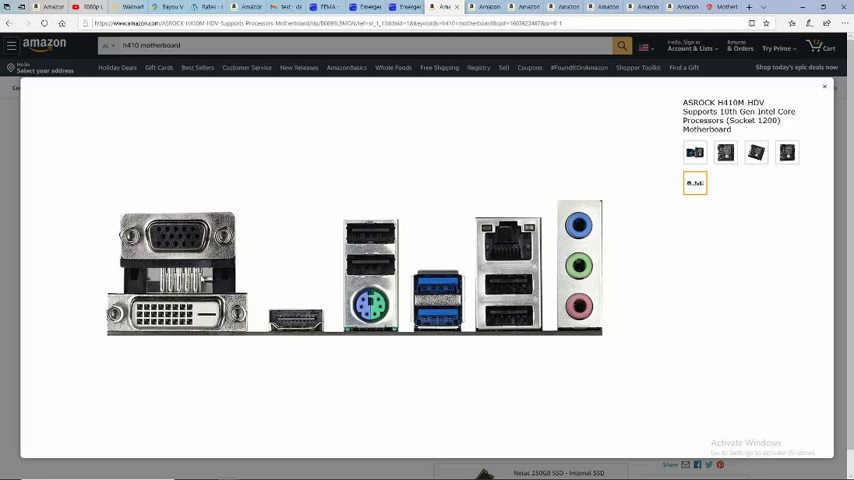
mouse_move(236, 348)
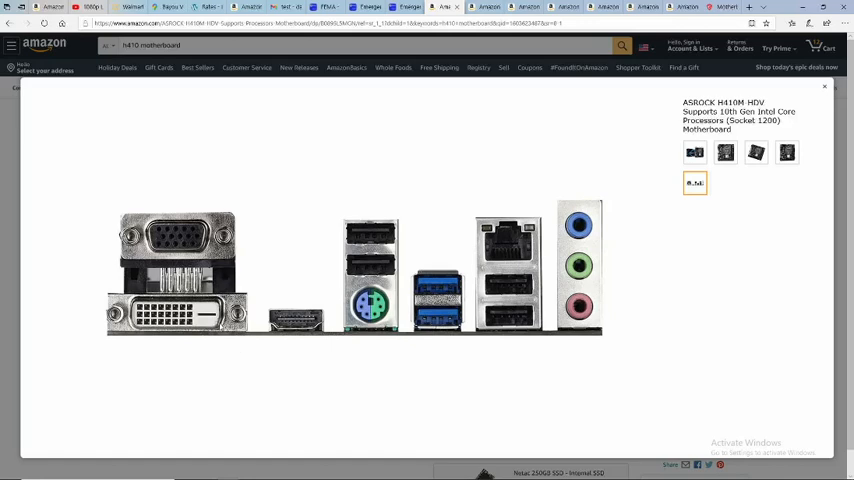
mouse_move(288, 348)
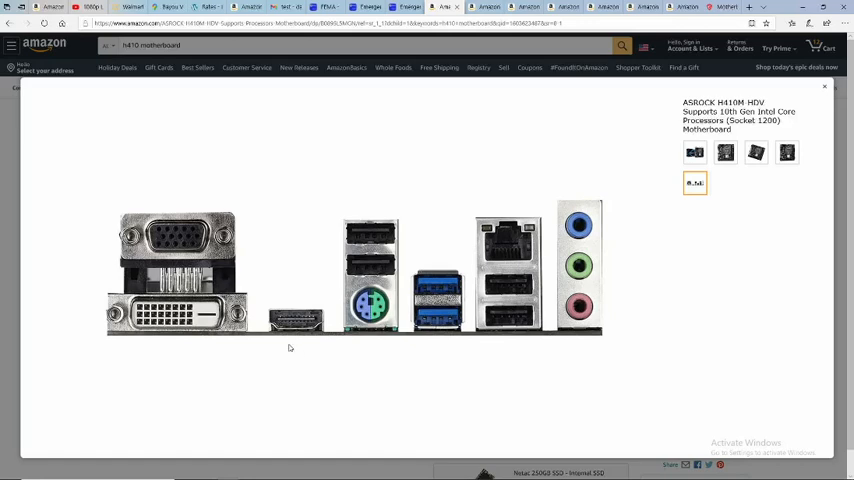
mouse_move(304, 264)
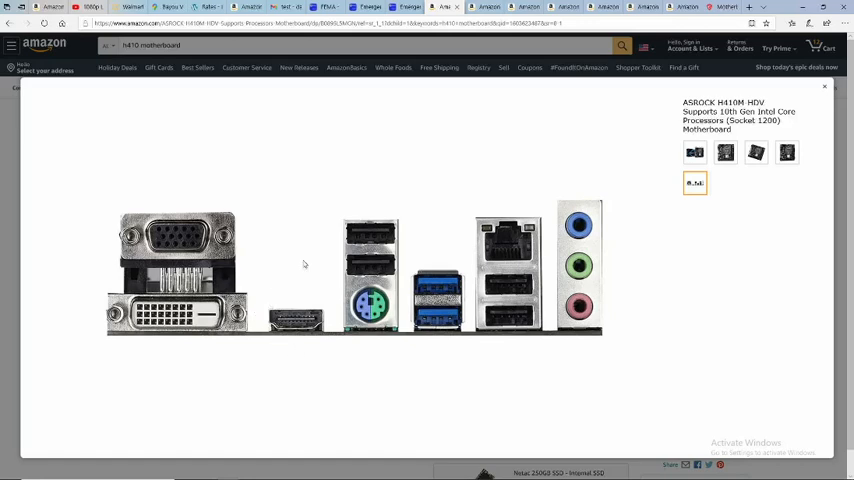
mouse_move(220, 208)
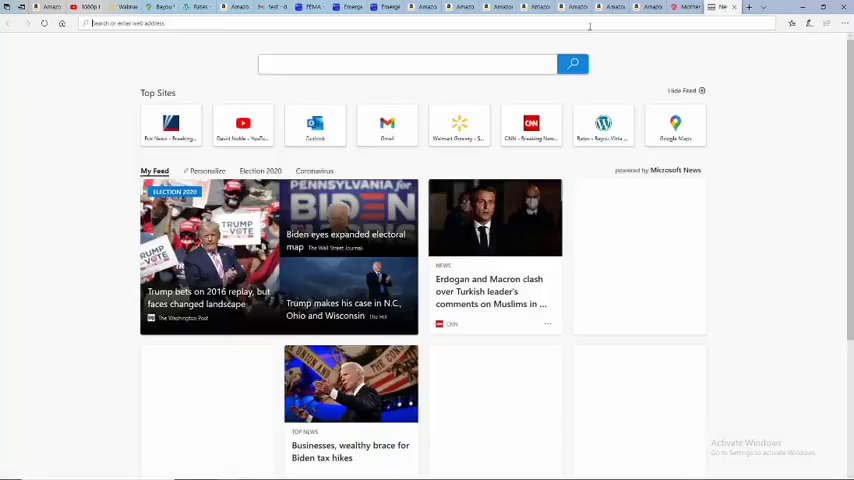
Search 'asrock h410m-hdv supports 10th gen intel core processors (socket 1200)' and open the asrock.com result.
type("asrock h410m-hdv supports 10th gen intel core processors (socket 1200)")
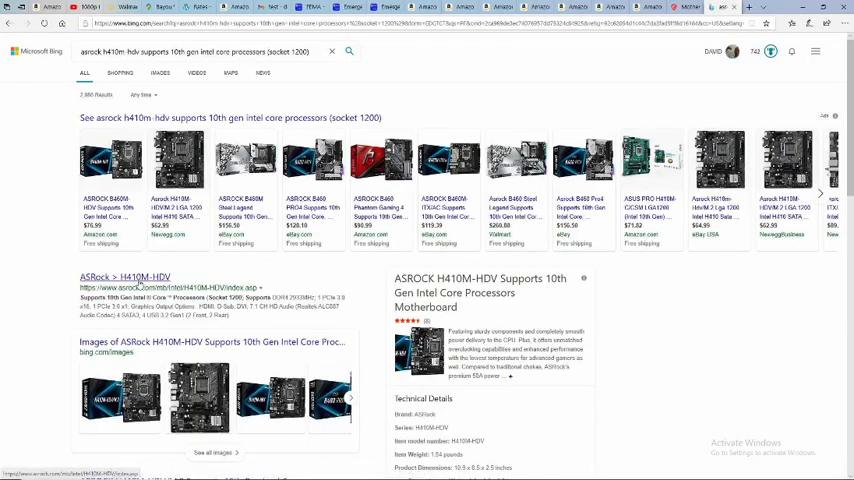
left_click(124, 276)
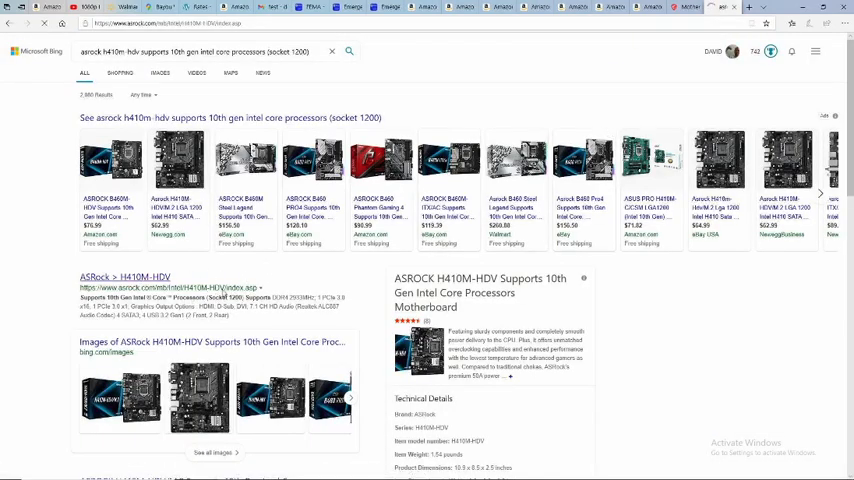
left_click(124, 276)
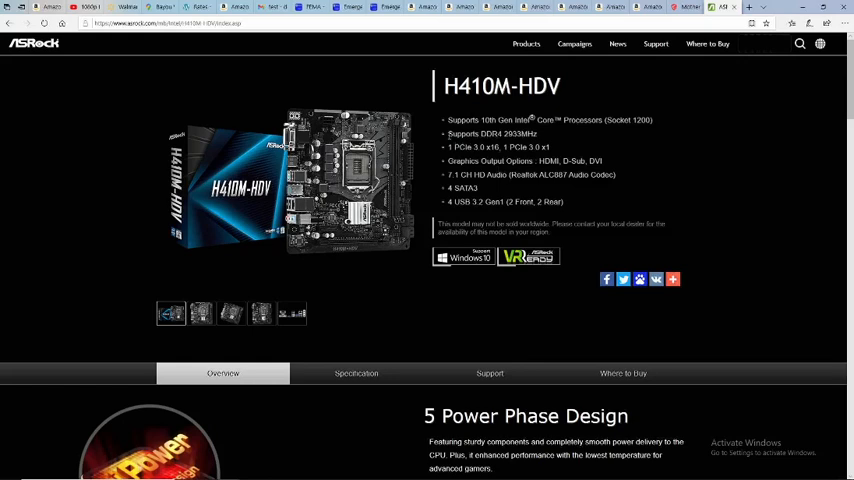
left_click_drag(448, 132, 502, 148)
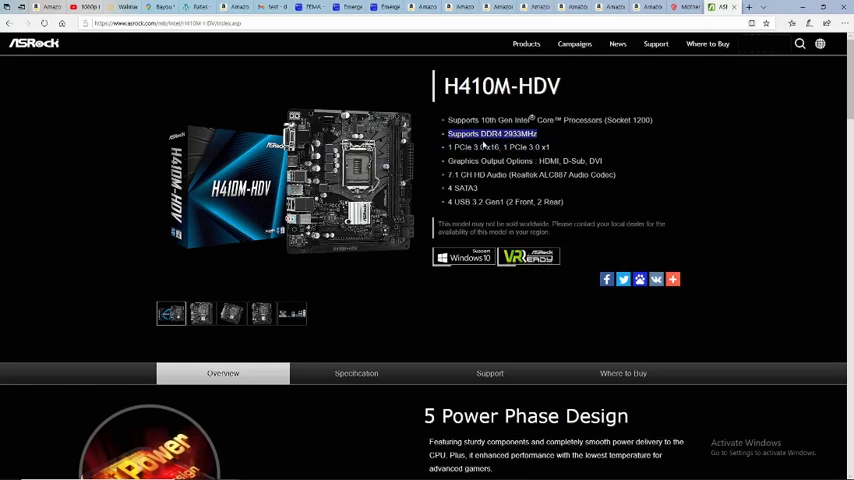
mouse_move(484, 144)
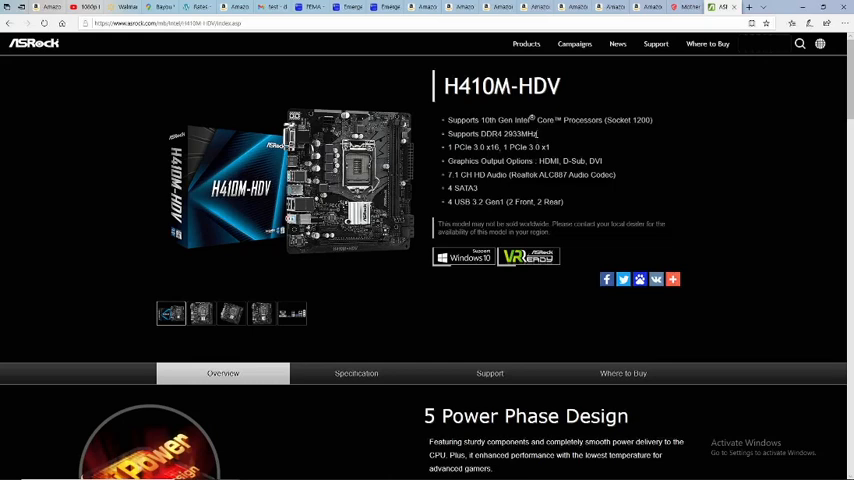
double_click(520, 132)
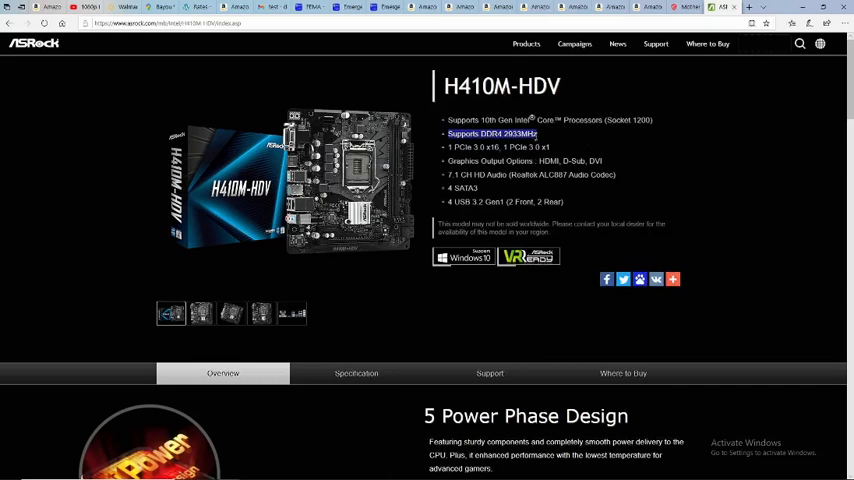
mouse_move(536, 136)
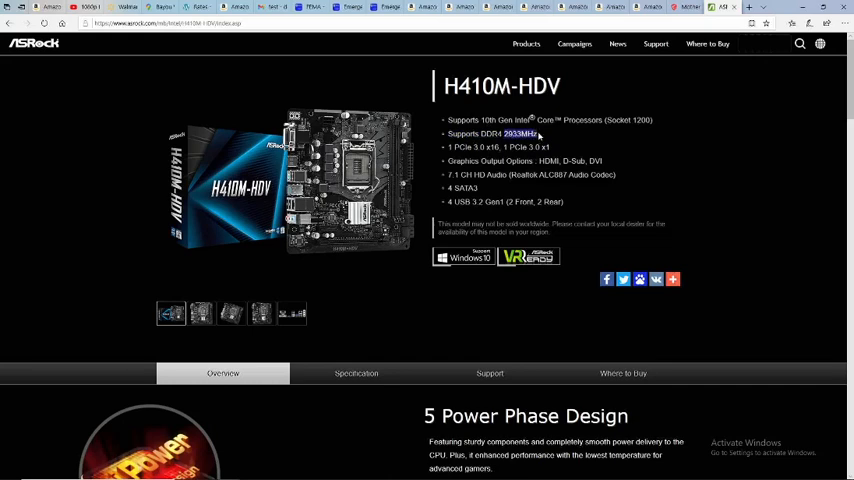
mouse_move(544, 136)
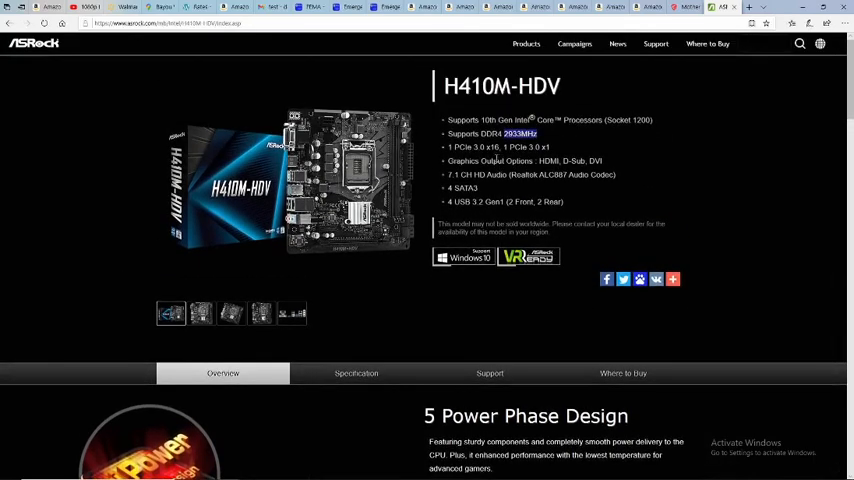
mouse_move(500, 166)
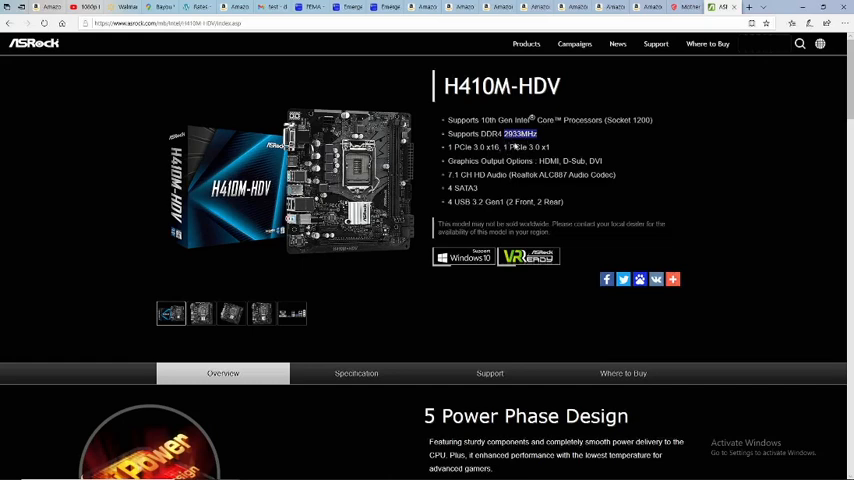
mouse_move(500, 156)
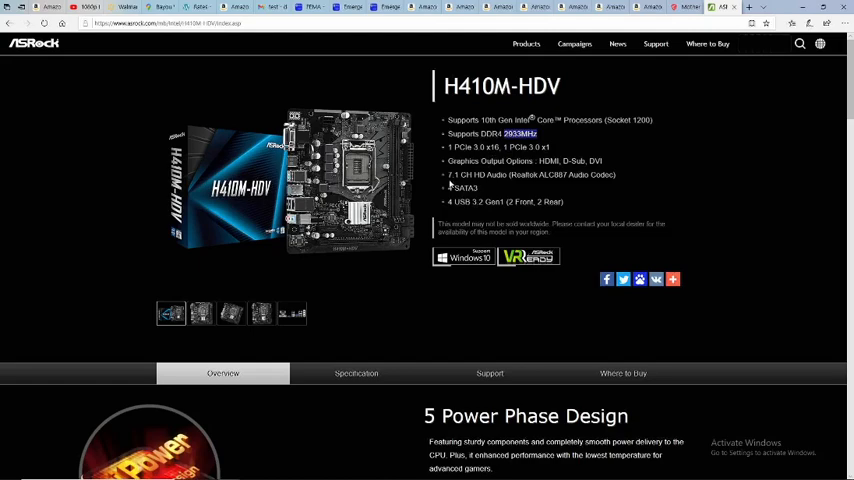
Scroll the overview to the 5 Power Phase Design and Premium 50A Power Choke sections.
scroll("down", 3)
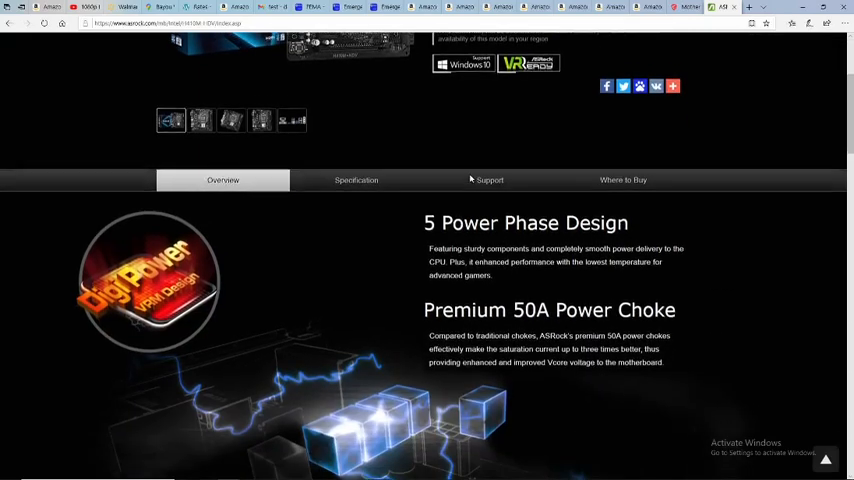
scroll("down", 3)
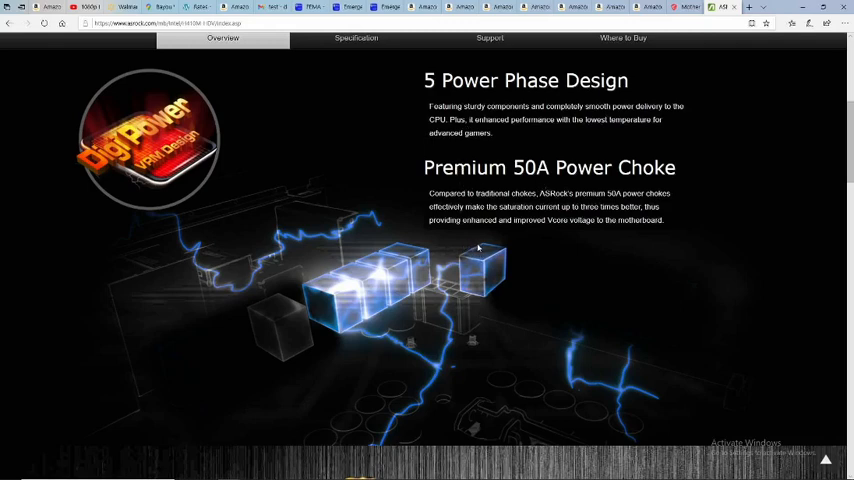
scroll("up", 3)
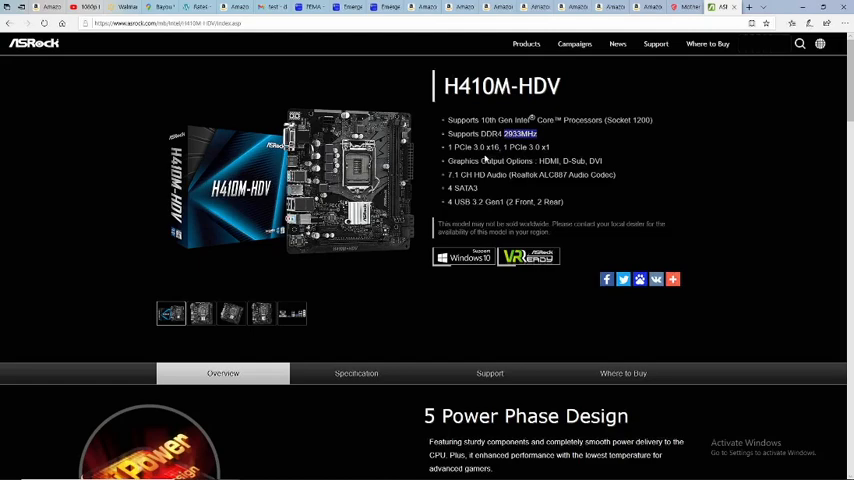
scroll("down", 3)
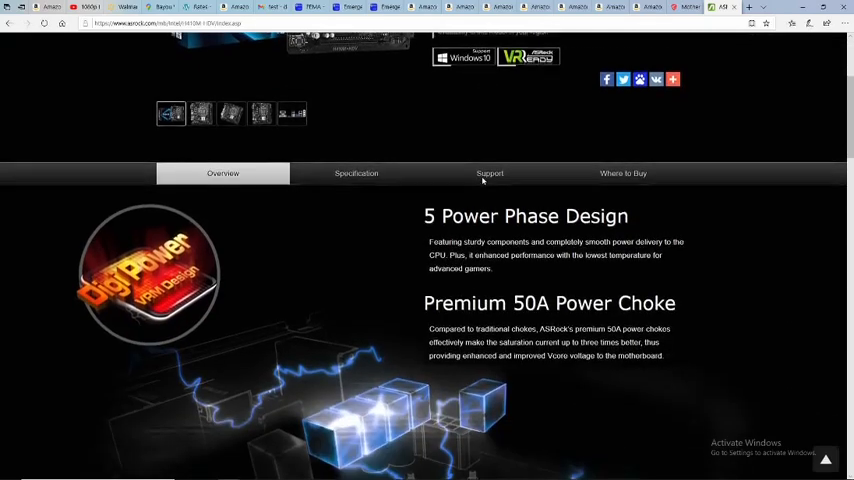
scroll("down", 3)
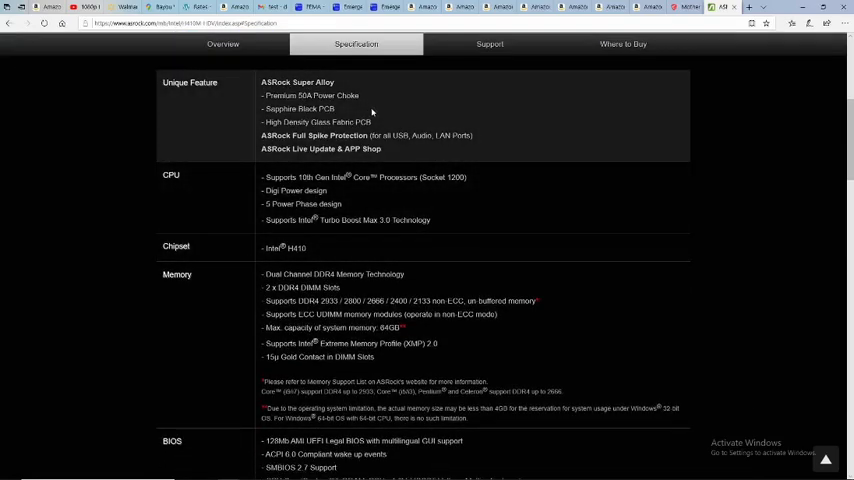
scroll("down", 3)
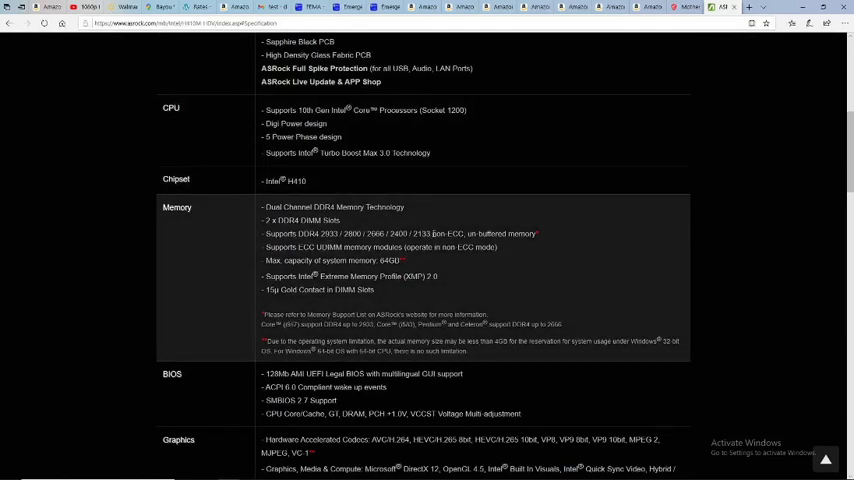
left_click_drag(310, 232, 432, 232)
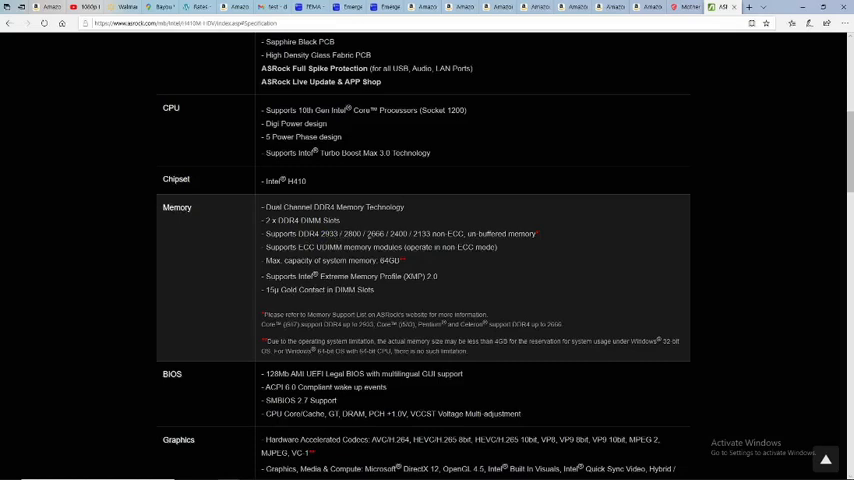
double_click(378, 232)
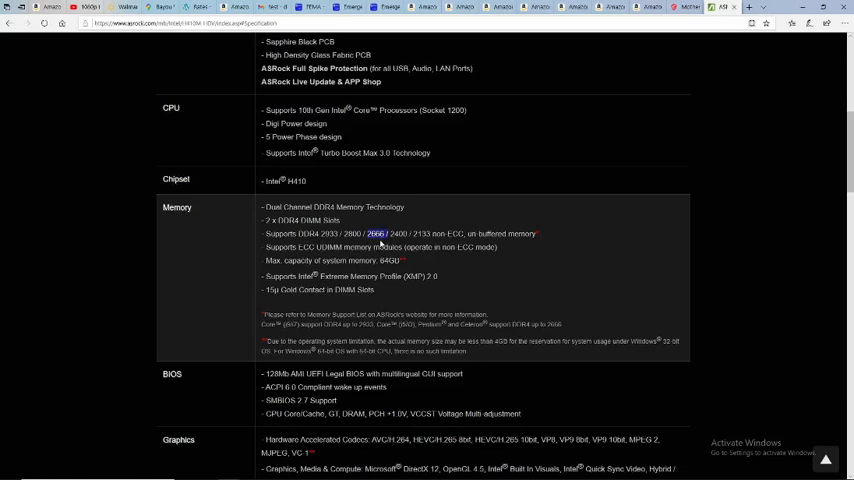
scroll("down", 3)
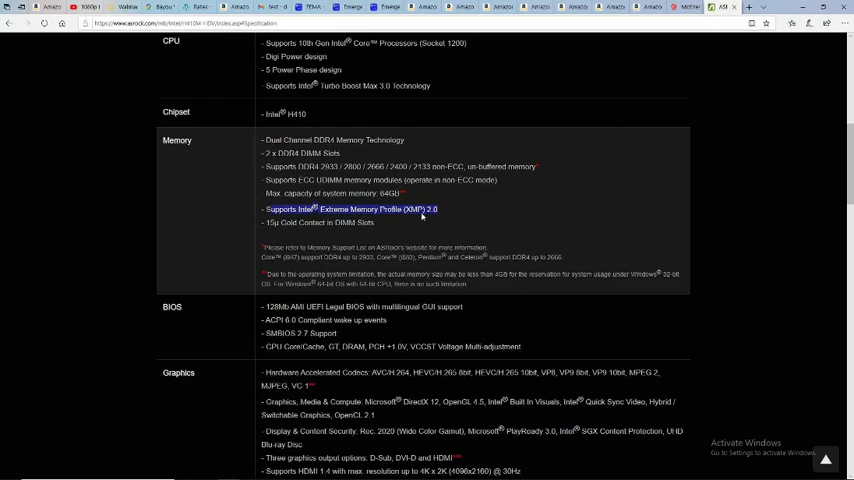
mouse_move(420, 216)
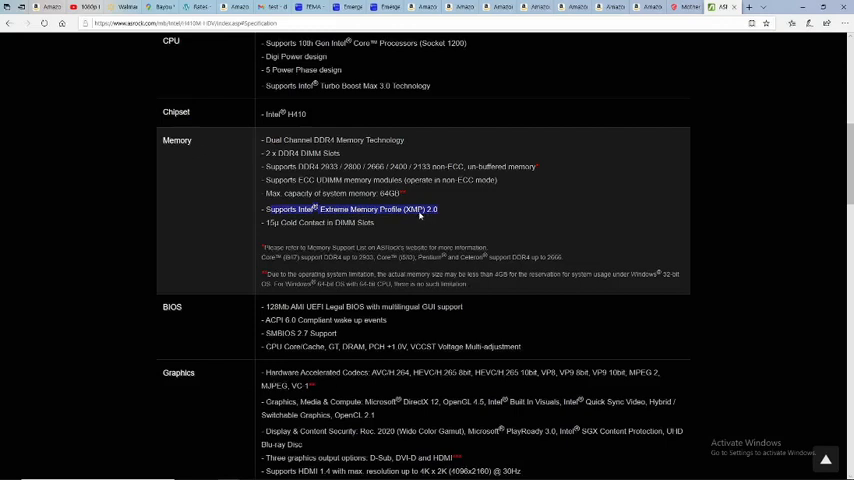
double_click(350, 208)
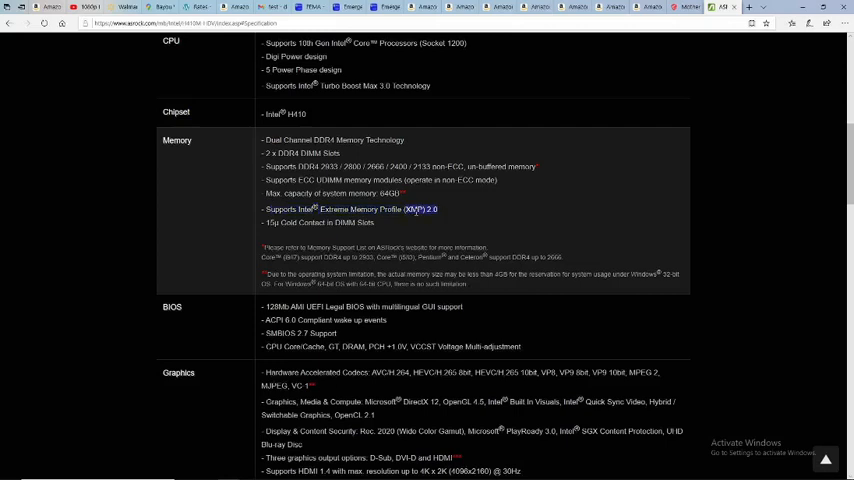
Scroll through the Specification tab down to Certifications, then back up toward the Support tab.
scroll("down", 3)
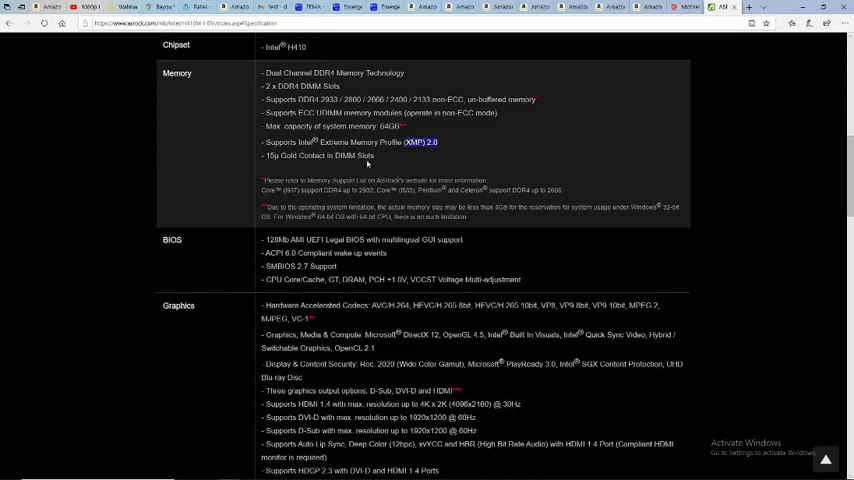
scroll("down", 3)
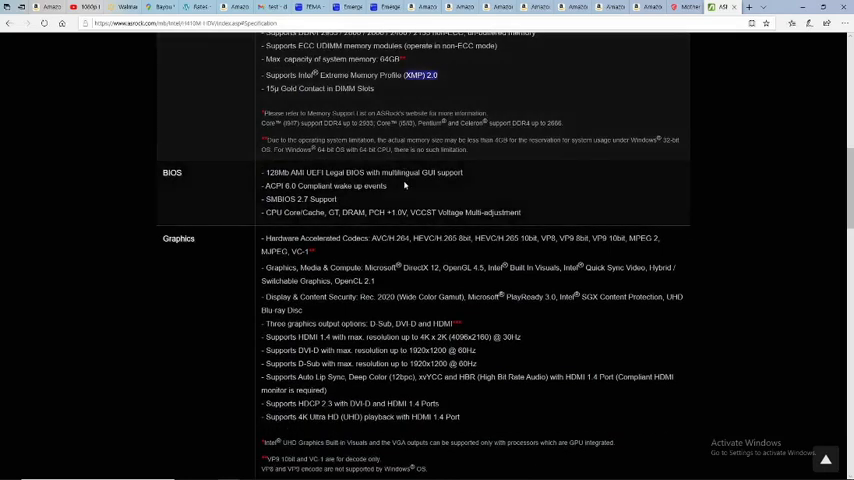
scroll("down", 3)
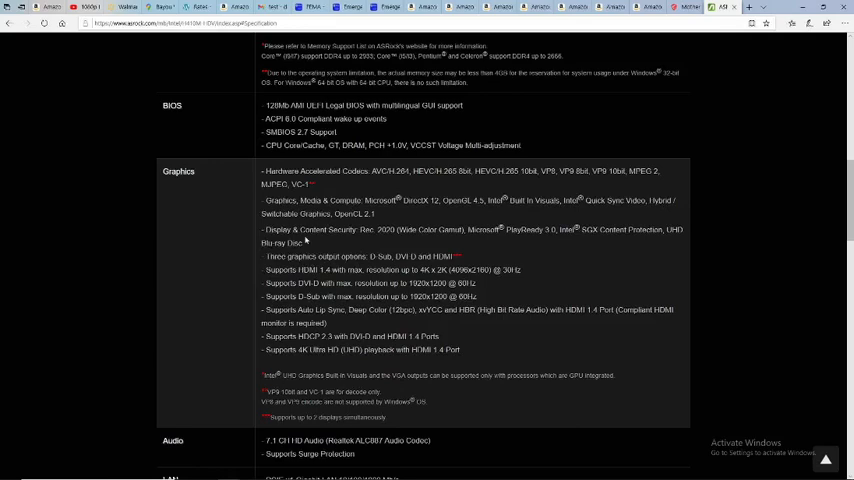
scroll("down", 3)
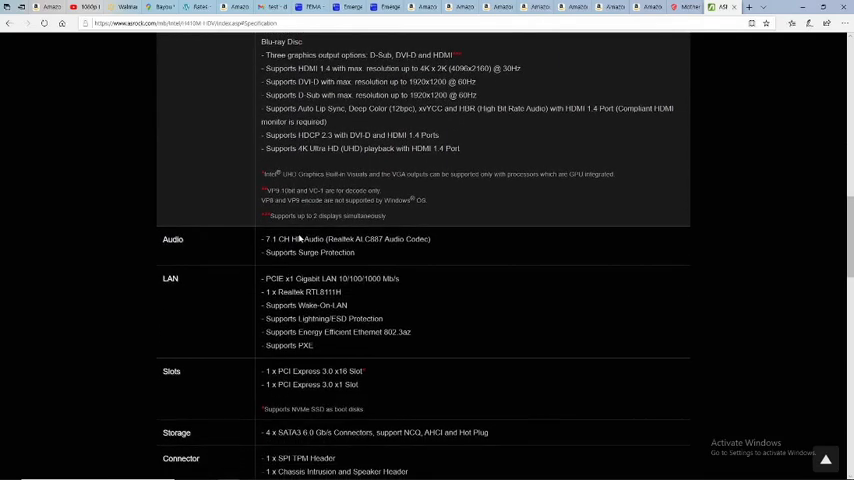
scroll("down", 3)
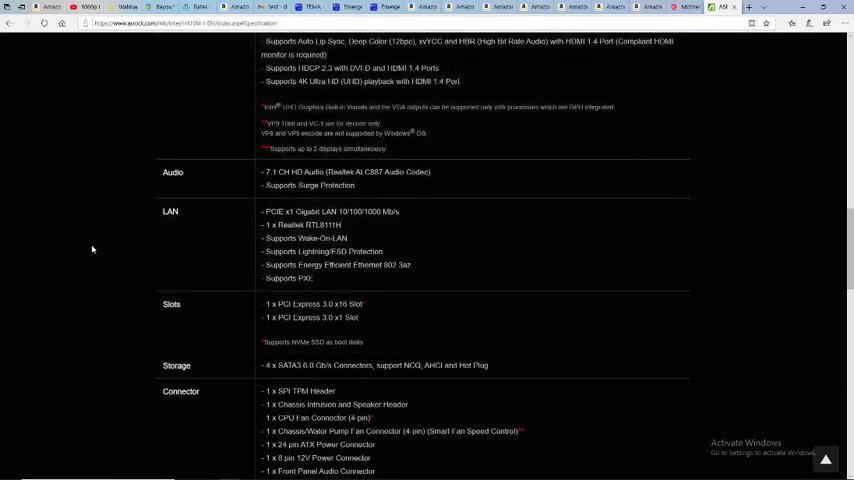
scroll("down", 3)
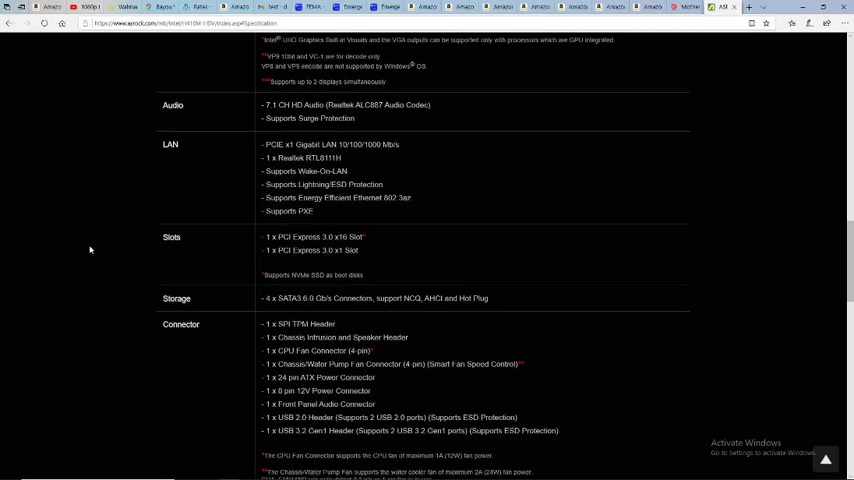
scroll("down", 3)
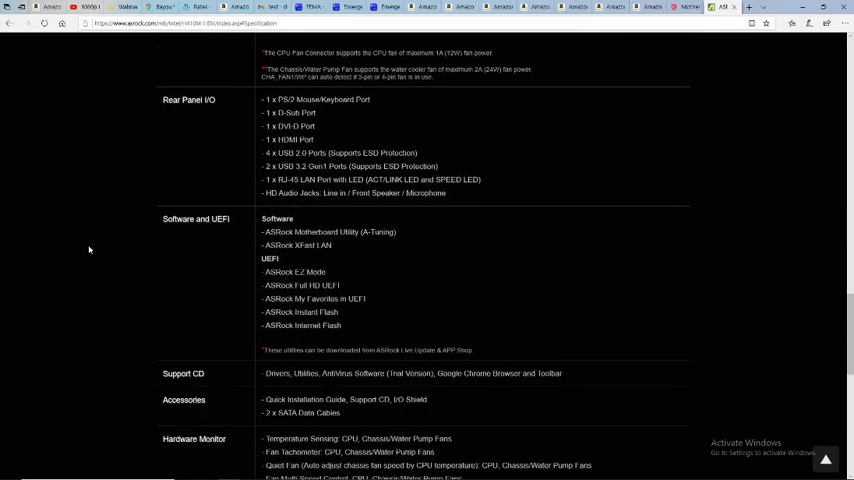
scroll("down", 3)
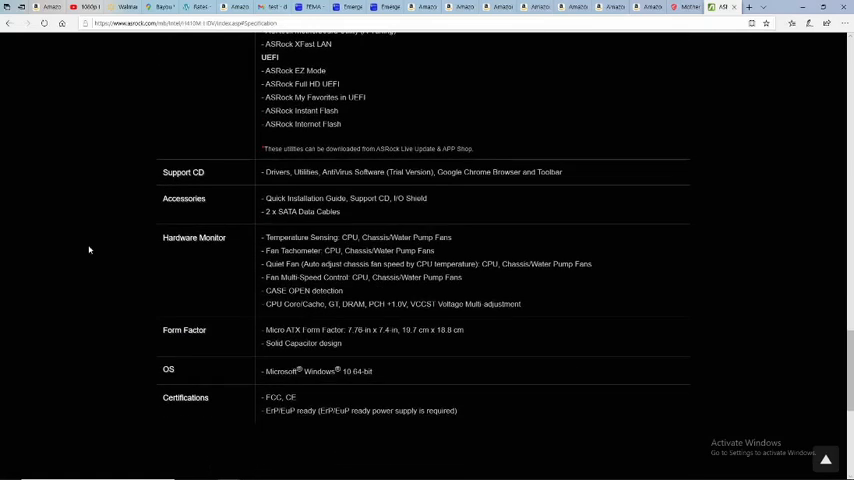
scroll("down", 3)
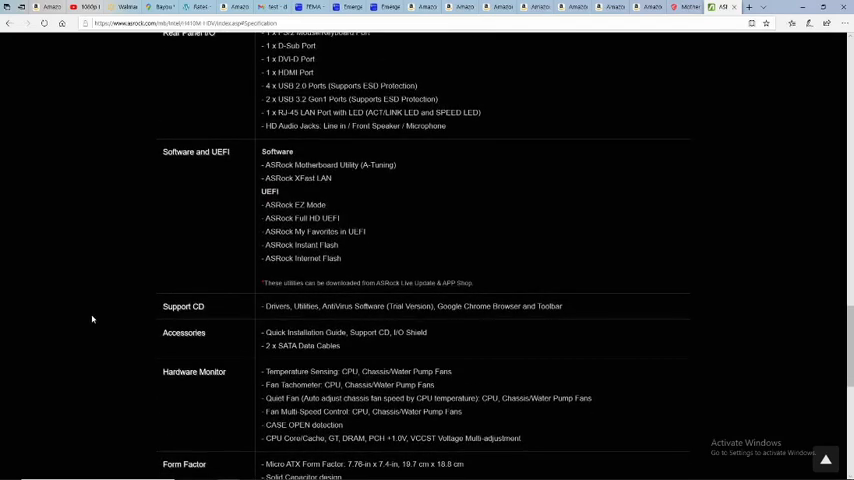
mouse_move(100, 336)
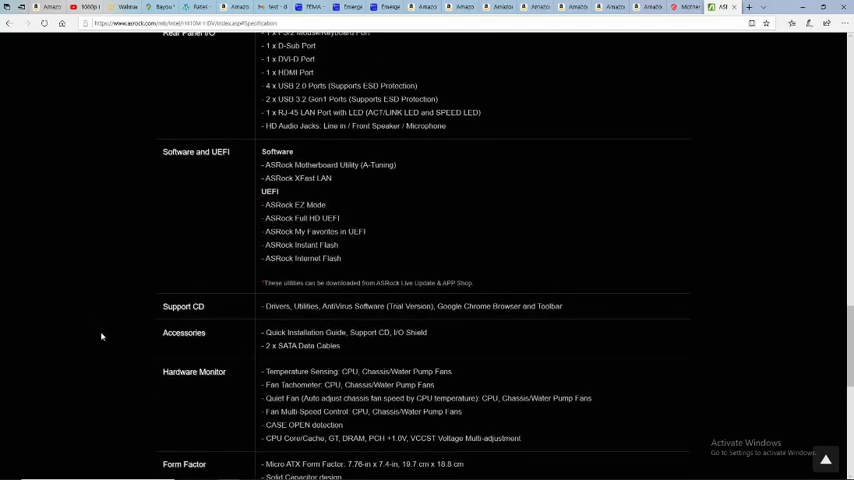
scroll("up", 3)
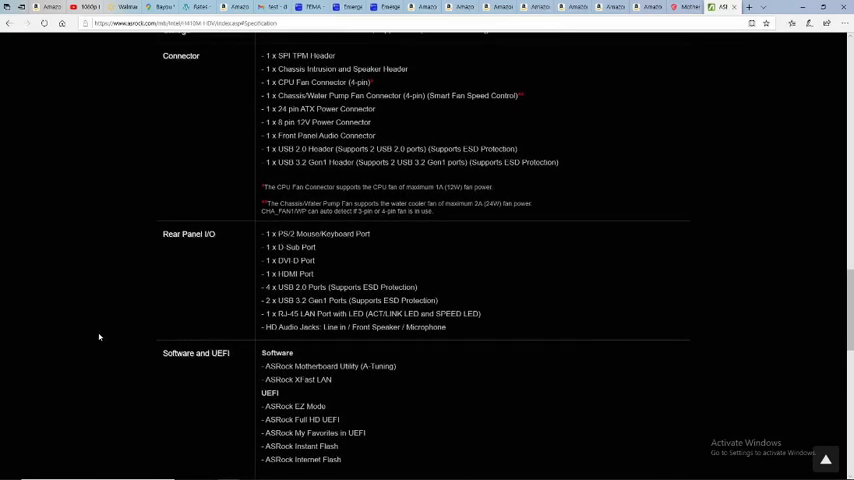
scroll("up", 3)
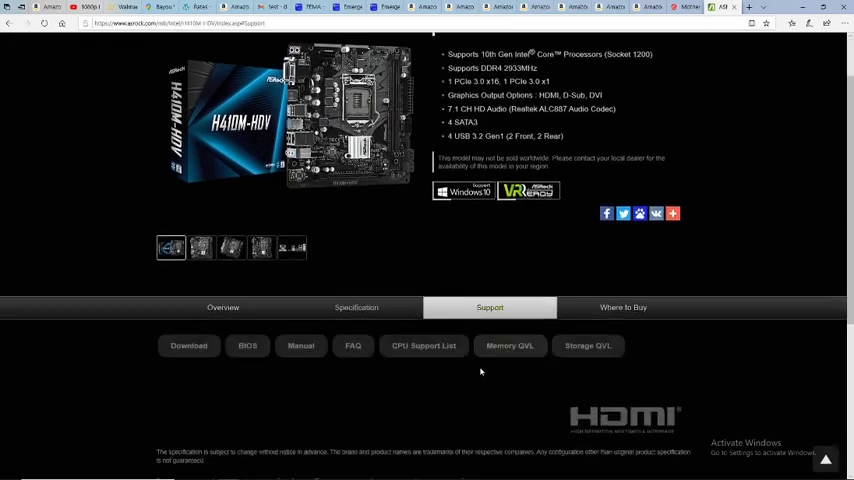
Show the CPU Support List and scroll through the Core, Pentium Gold and Celeron entries.
scroll("down", 3)
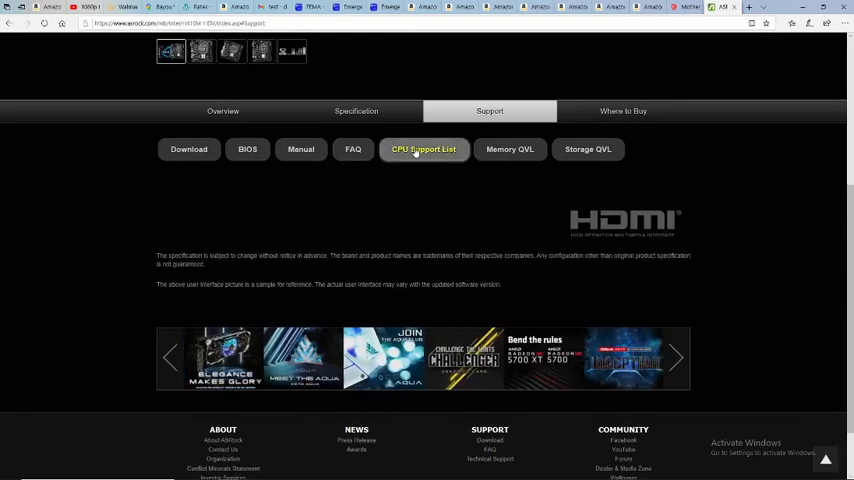
left_click(424, 148)
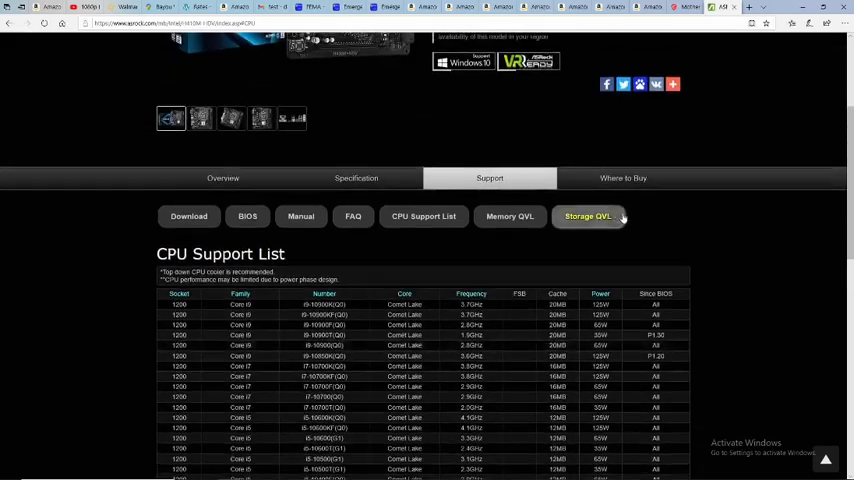
scroll("up", 3)
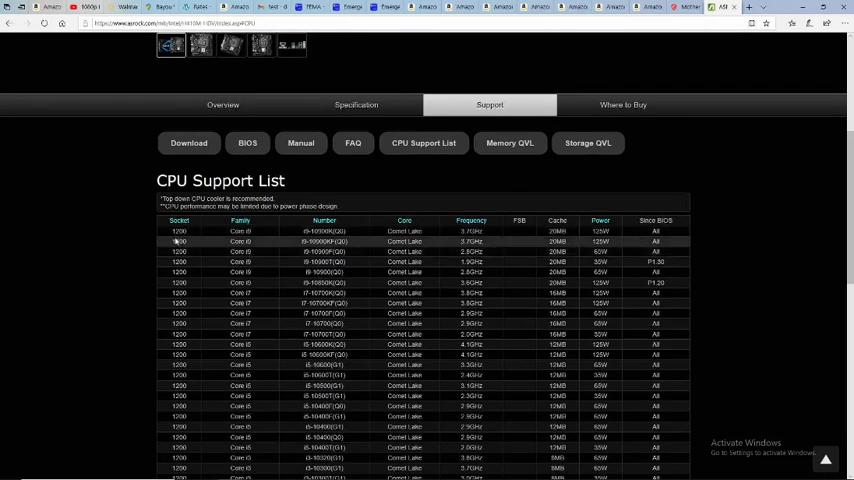
scroll("down", 3)
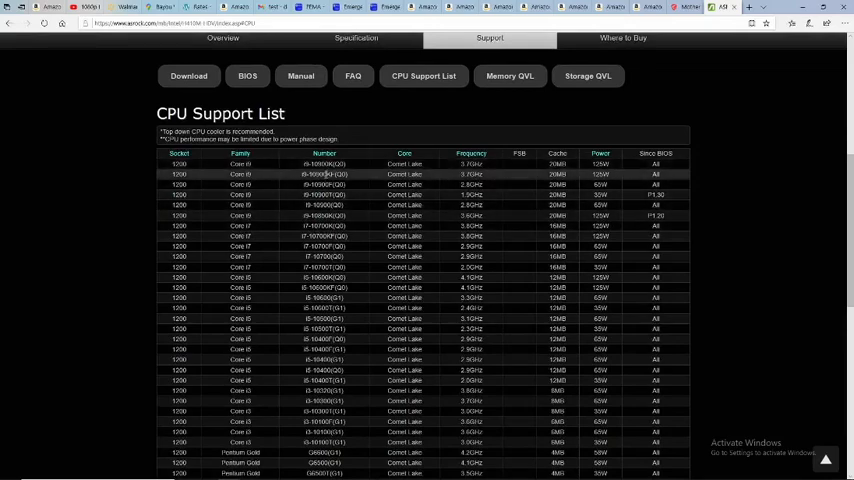
scroll("down", 3)
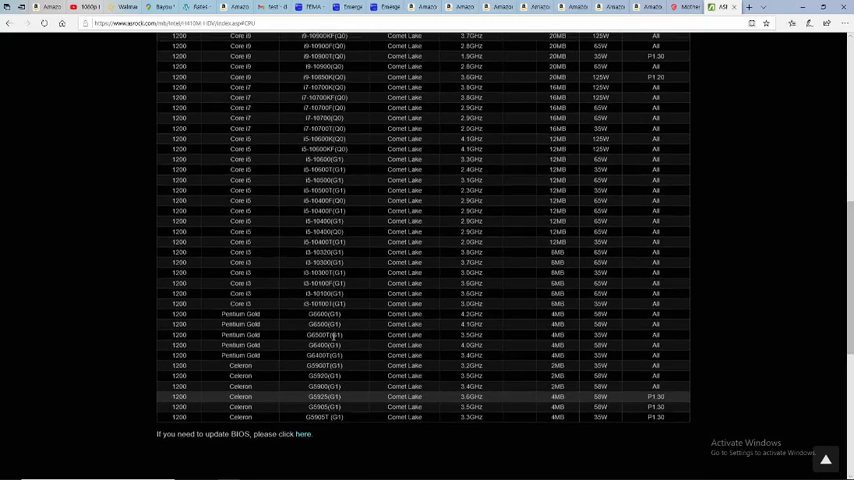
scroll("down", 3)
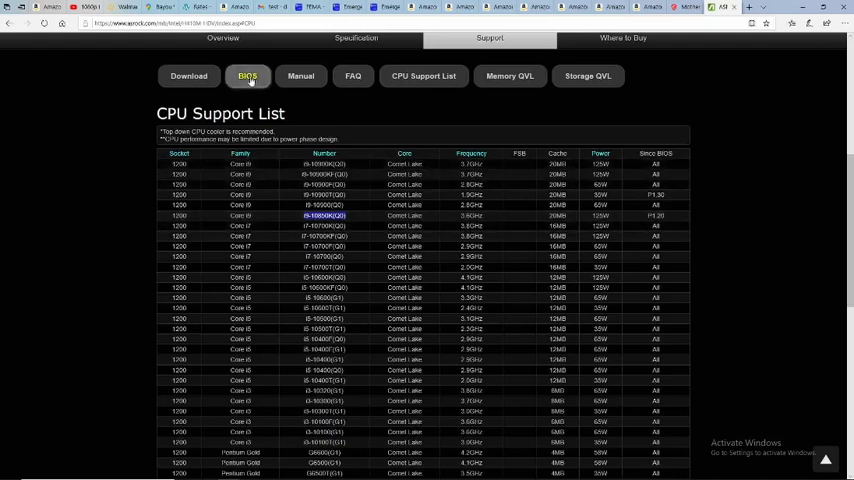
Show the BIOS section listing versions 1.20 down to 1.00.
left_click(248, 82)
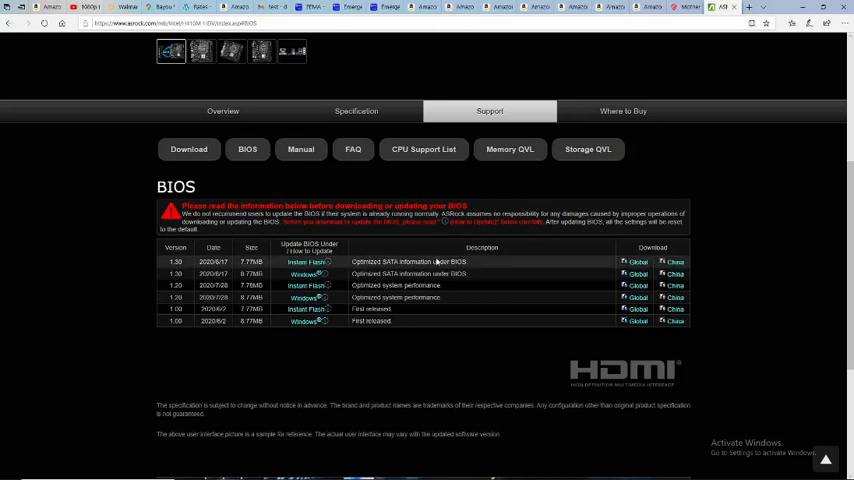
mouse_move(598, 194)
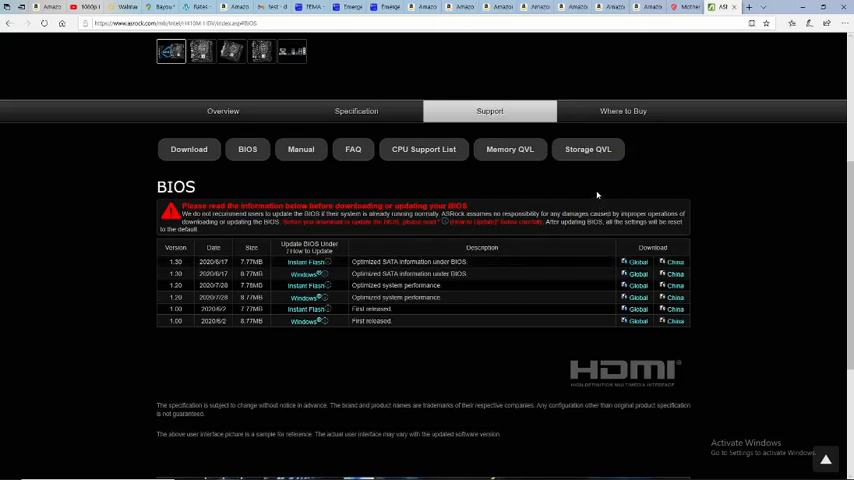
mouse_move(516, 196)
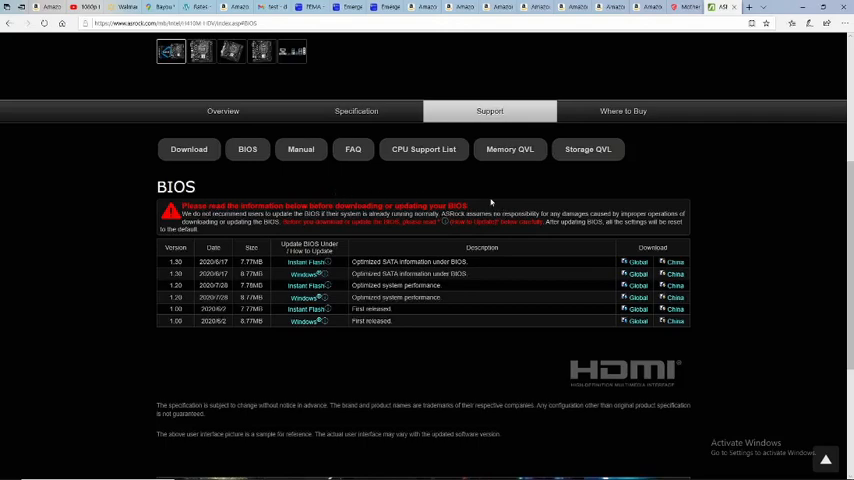
Show the Memory QVL, scroll through the qualified modules, then return to the page top.
left_click(508, 148)
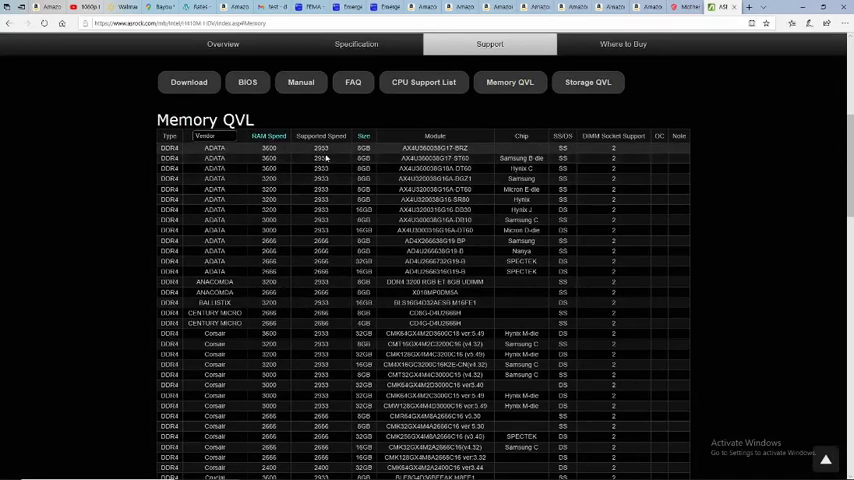
scroll("down", 3)
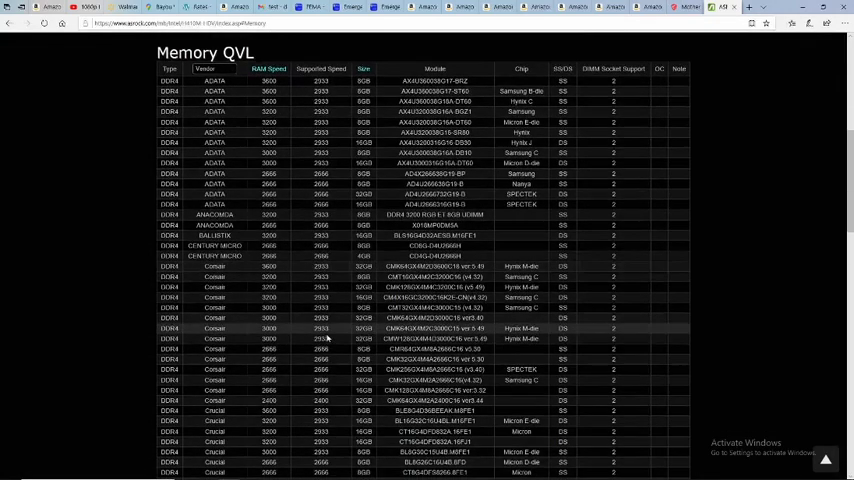
scroll("down", 3)
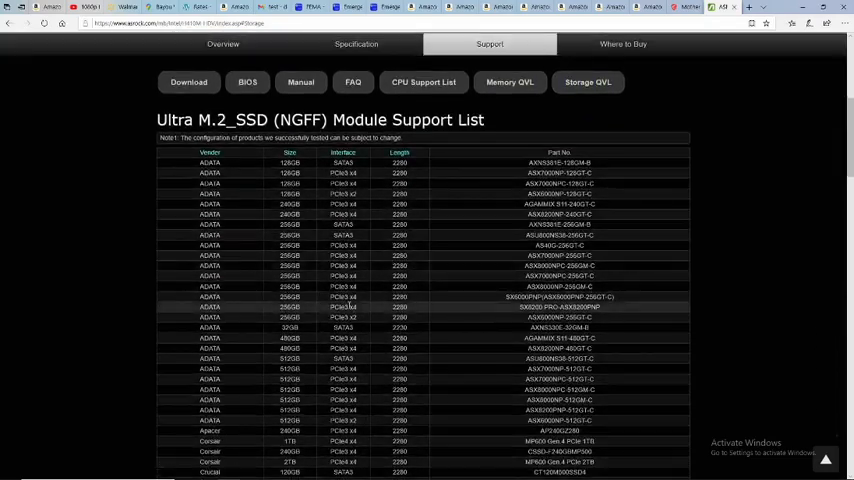
mouse_move(348, 288)
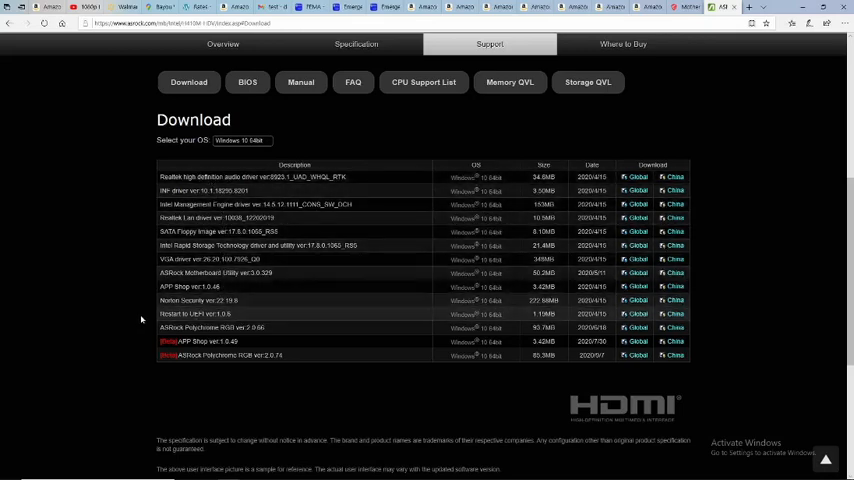
scroll("up", 3)
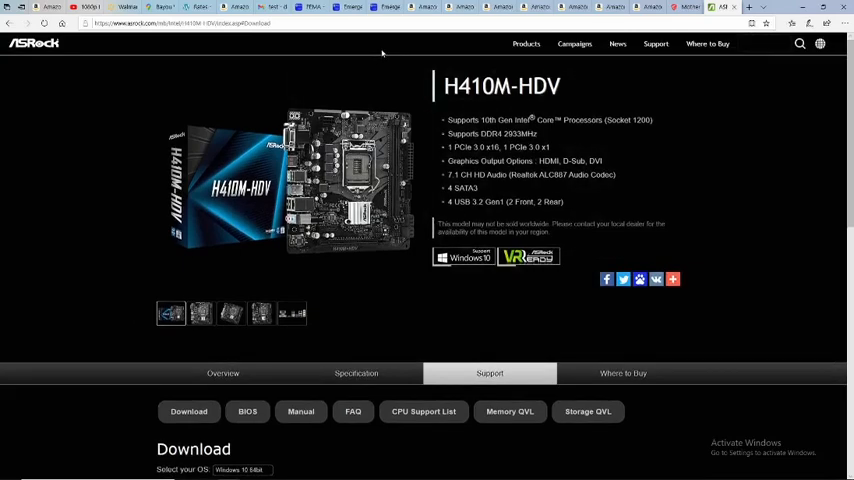